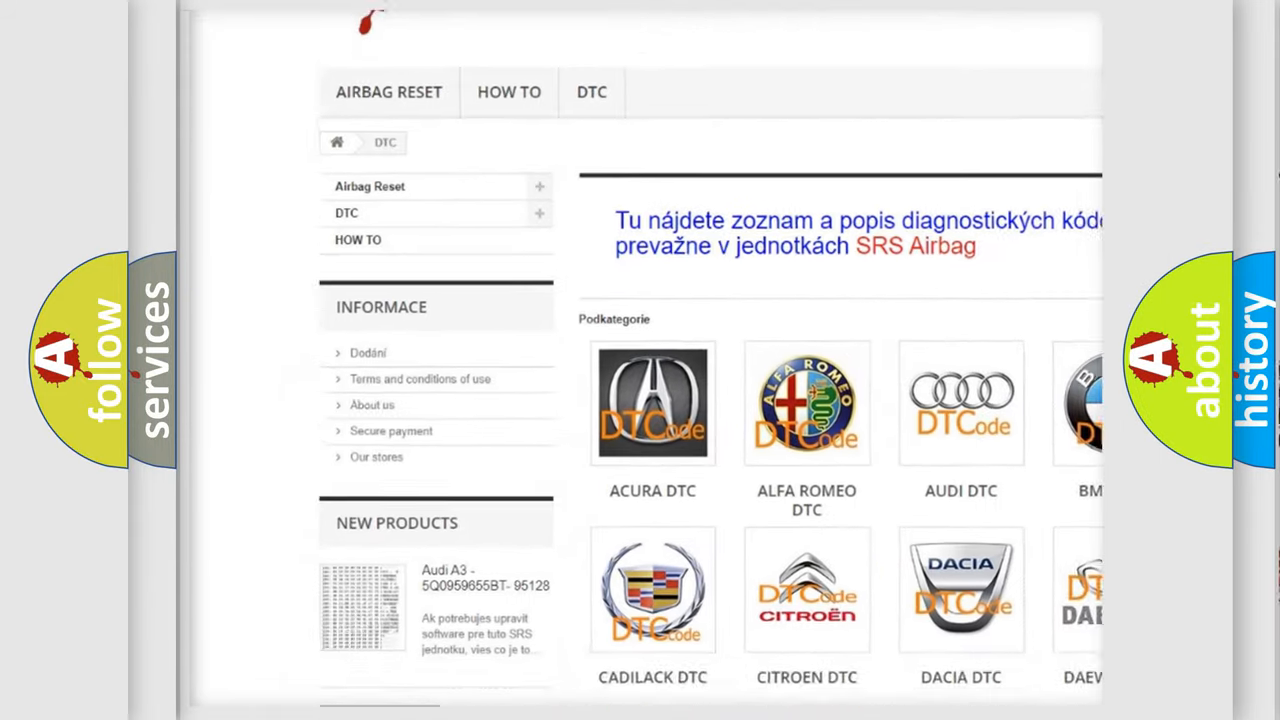
Step: Scroll down the DTC category page past the manufacturer logos to the B-code listing
scroll(down, 3)
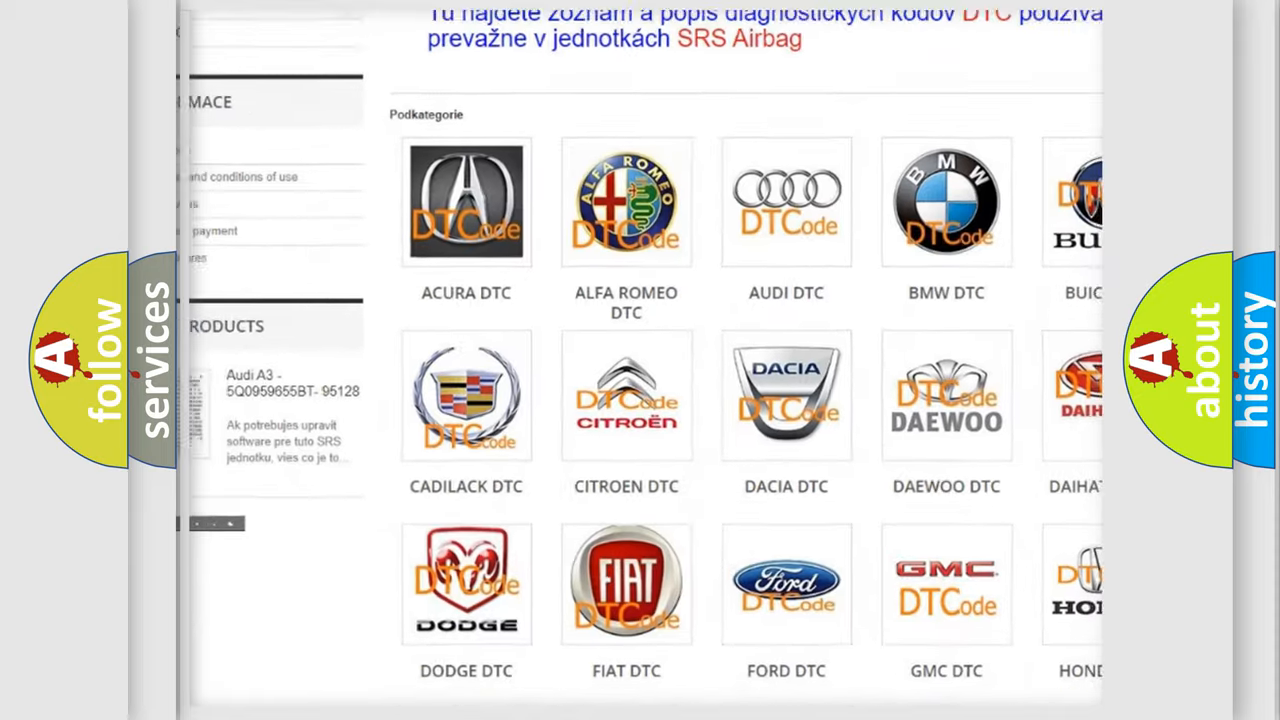
scroll(down, 3)
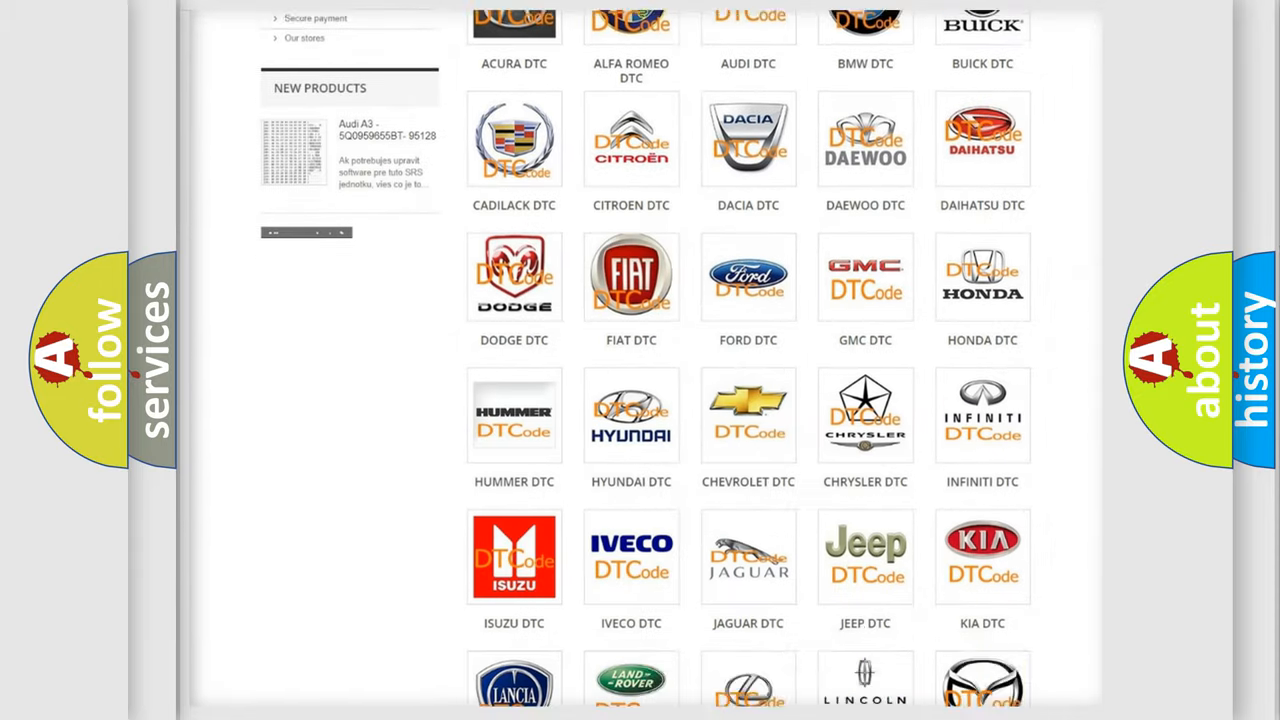
scroll(down, 3)
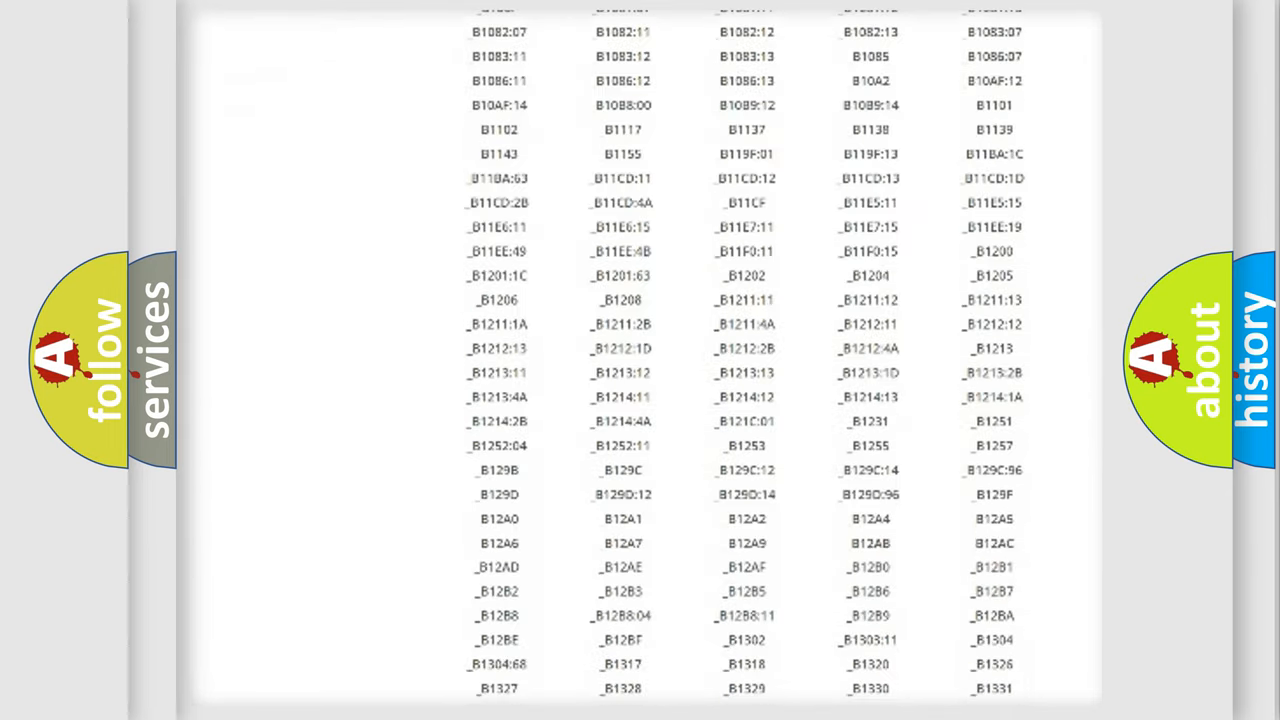
scroll(down, 3)
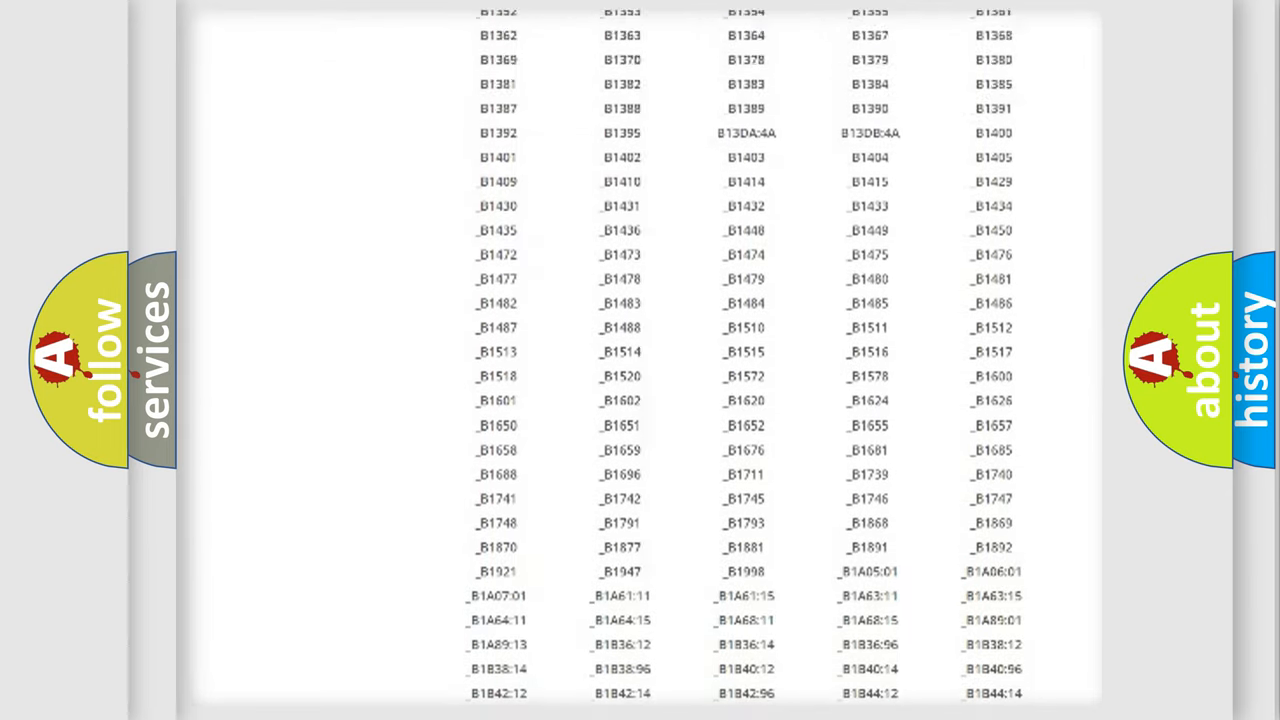
scroll(up, 3)
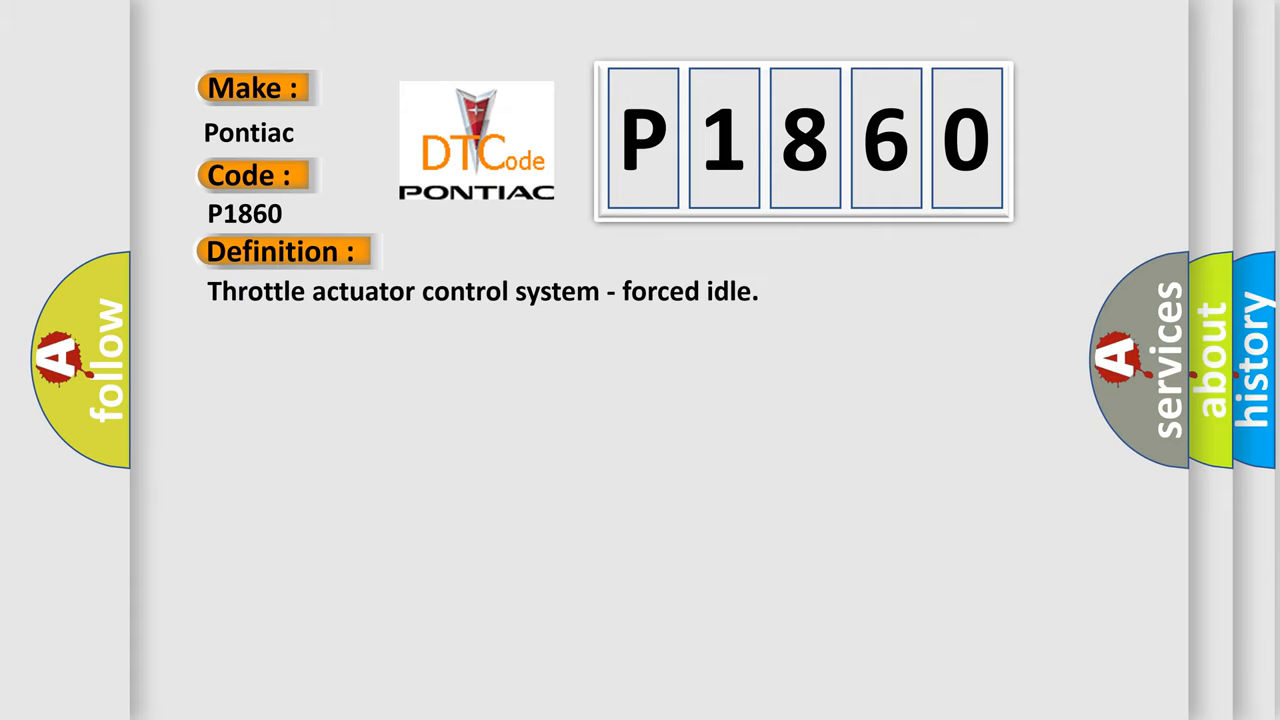
Step: Advance the slide to reveal the Description: TAC system in FMEM mode
click(520, 252)
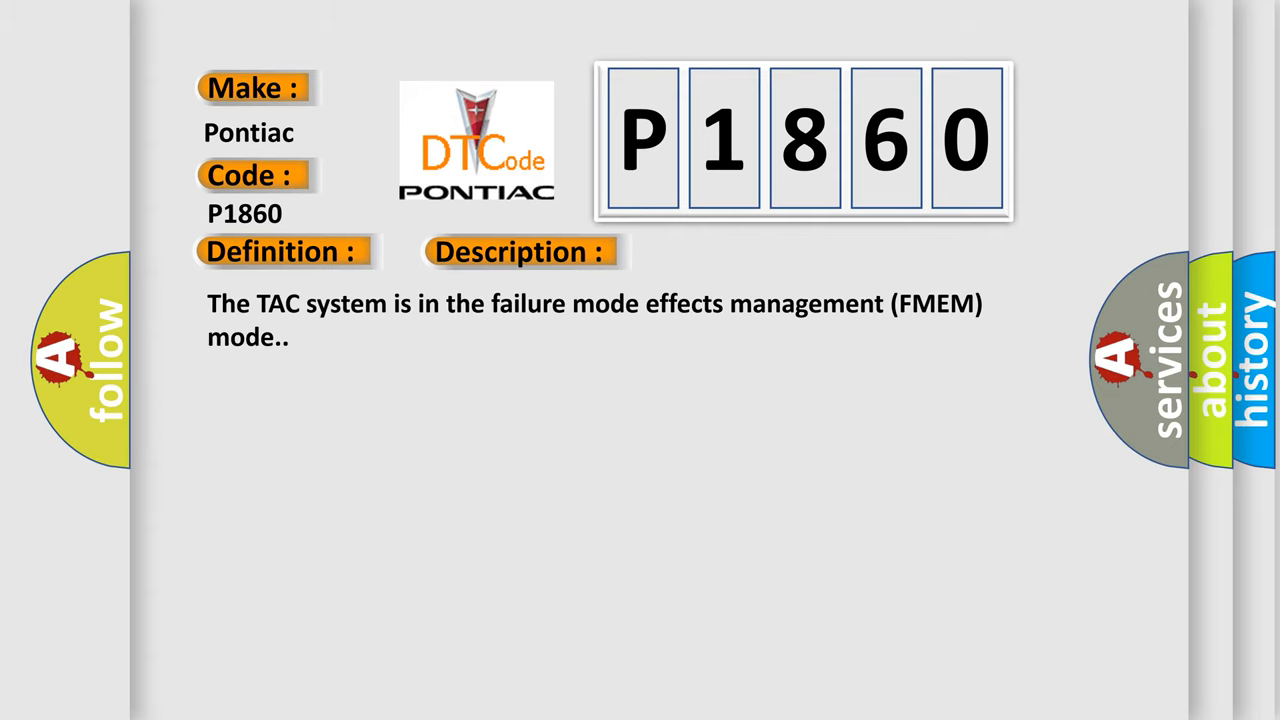